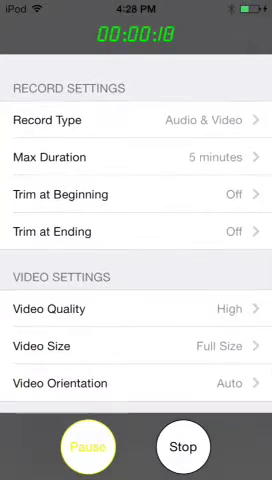
{"action": "scroll", "scroll_direction": "down", "scroll_amount": 3}
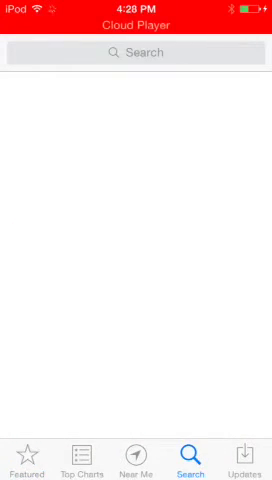
{"action": "type", "text": "c"}
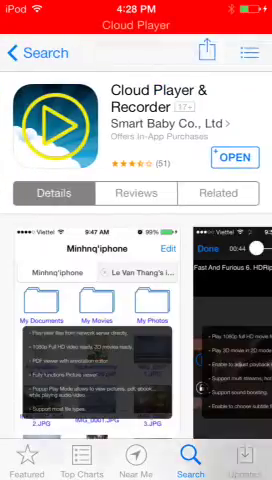
{"action": "scroll", "scroll_direction": "down", "scroll_amount": 3}
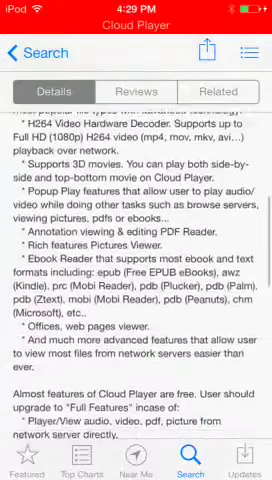
{"action": "scroll", "scroll_direction": "down", "scroll_amount": 3}
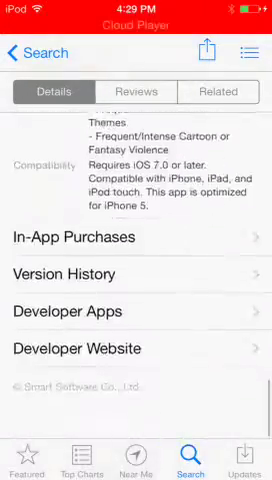